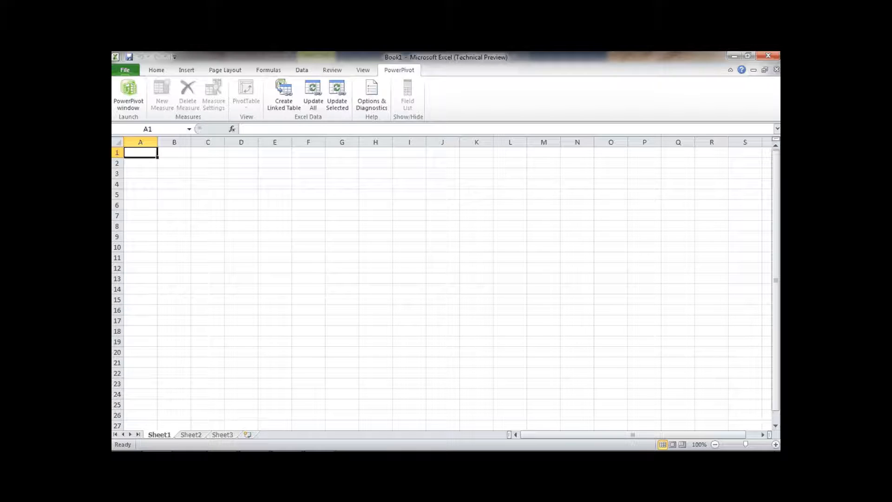
- Open the PowerPivot window from Excel's PowerPivot ribbon for the blank workbook
click(128, 94)
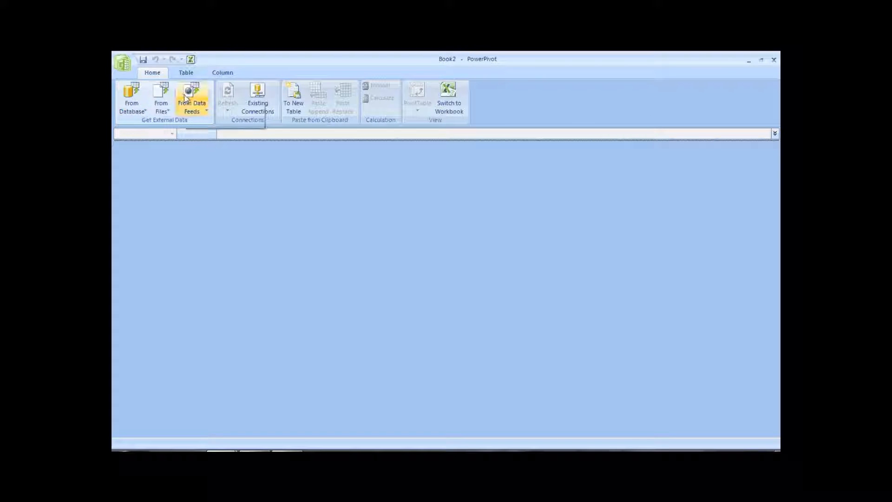
- Start a data-feed import via From Data Feeds > From Other Feeds
click(192, 100)
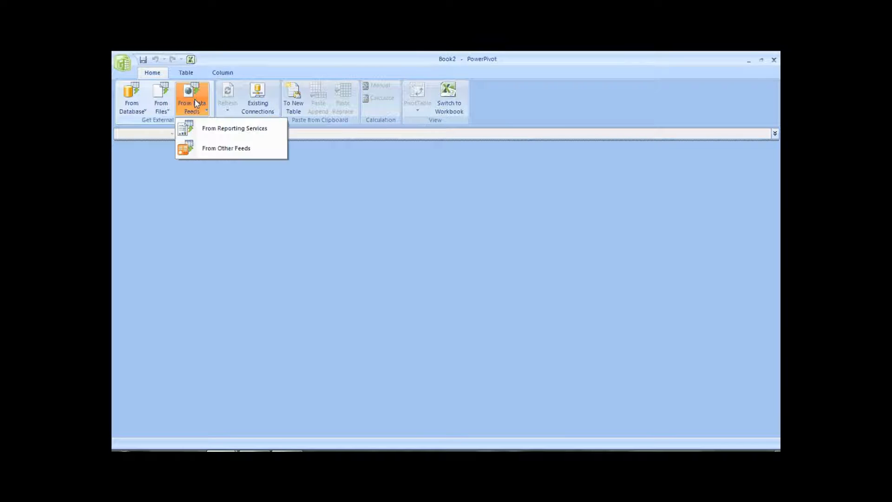
mouse_move(226, 148)
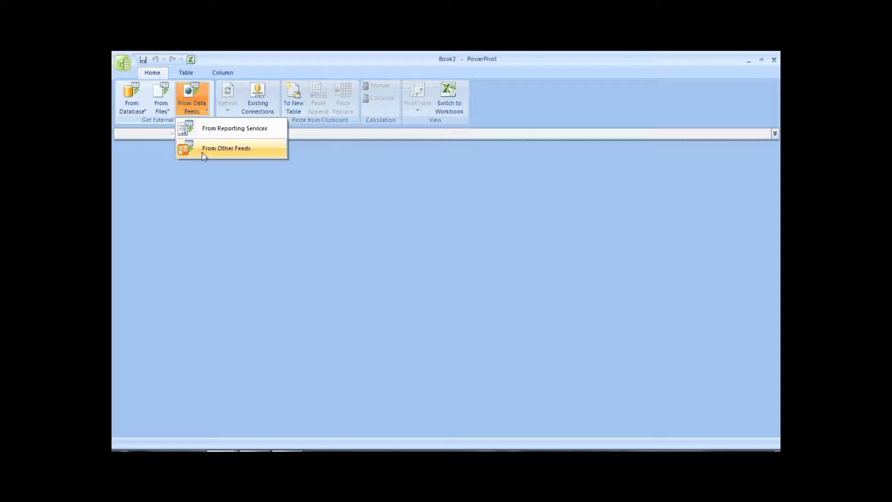
click(226, 148)
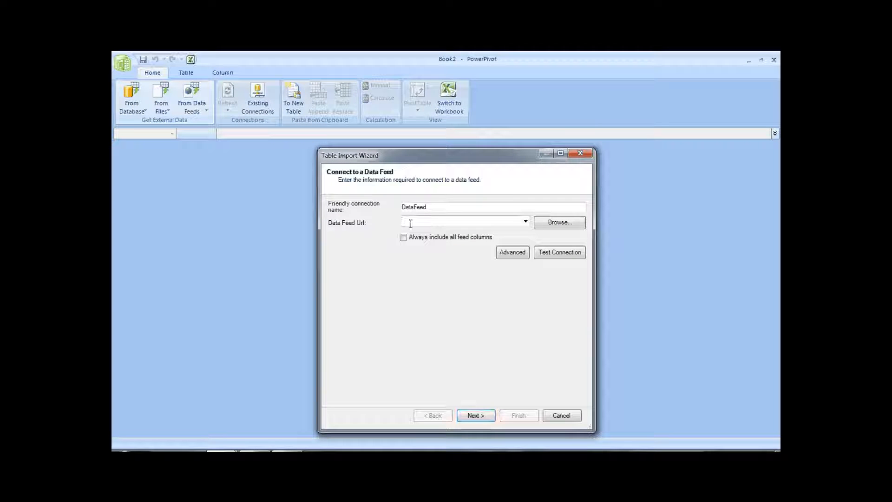
text(http://ogdi.cloudapp.net/v1/dc/MetroStations/)
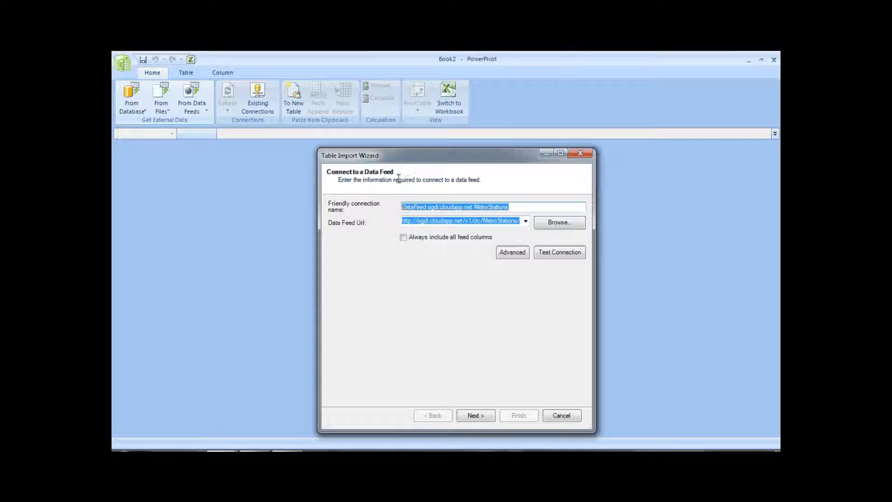
text(Demo)
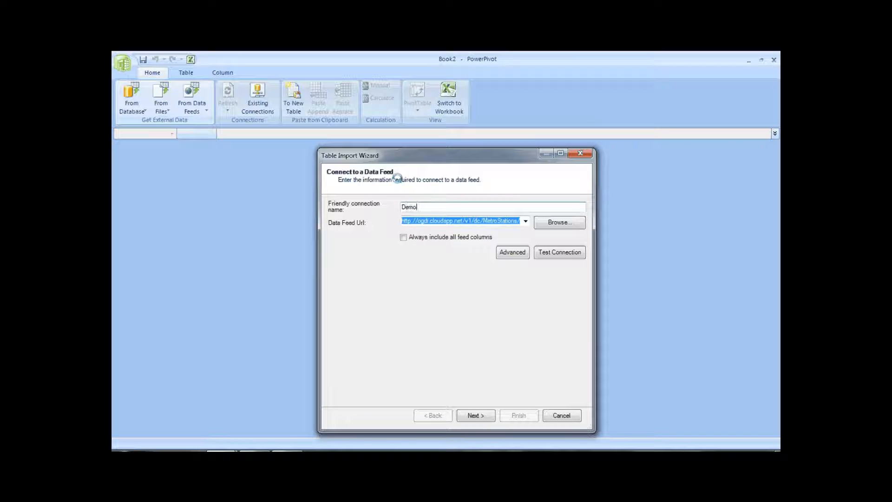
text(metro)
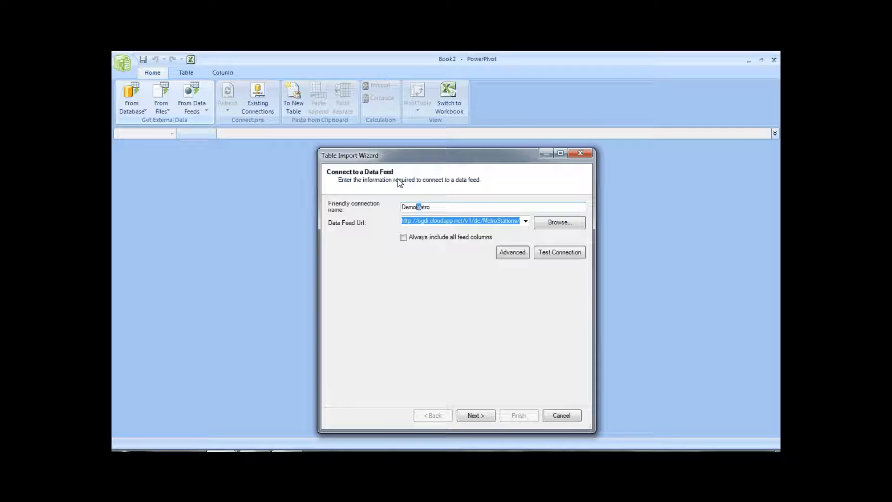
text(Station)
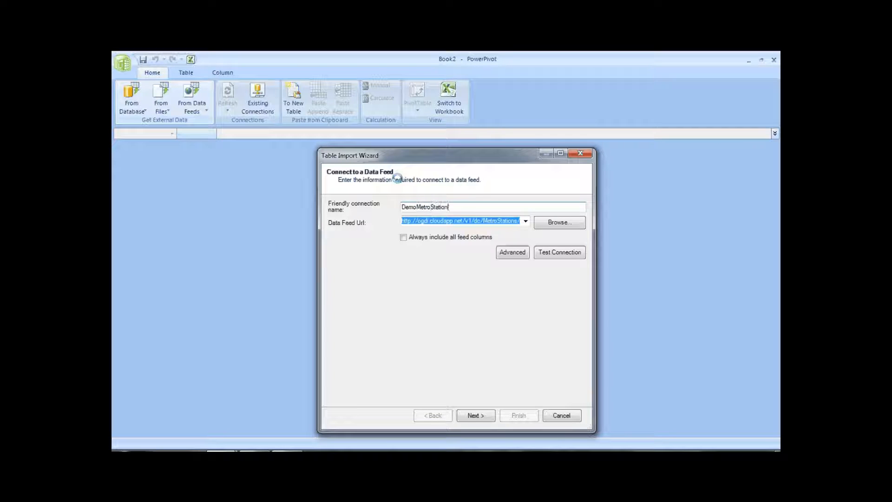
text(s)
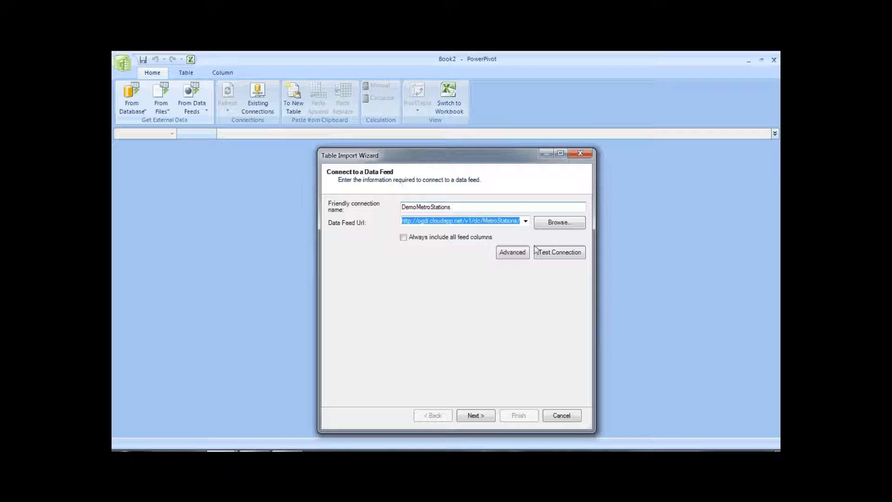
- Test the feed connection and acknowledge that it succeeded
click(558, 252)
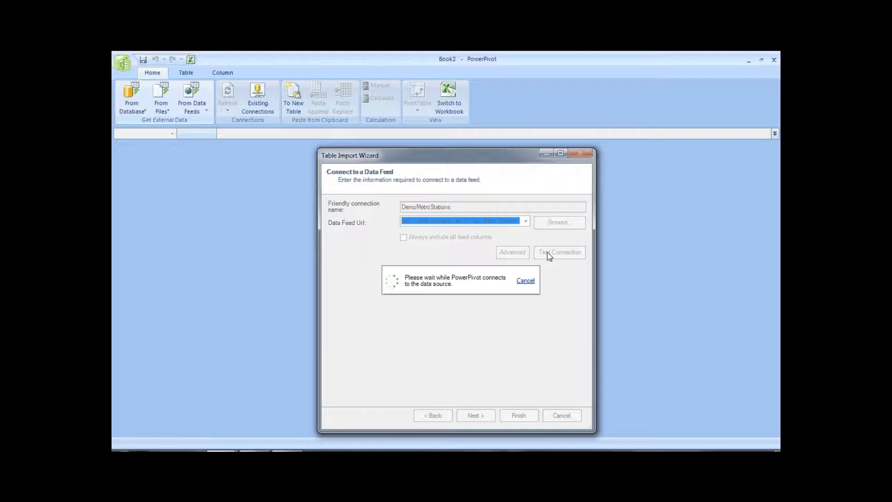
click(558, 252)
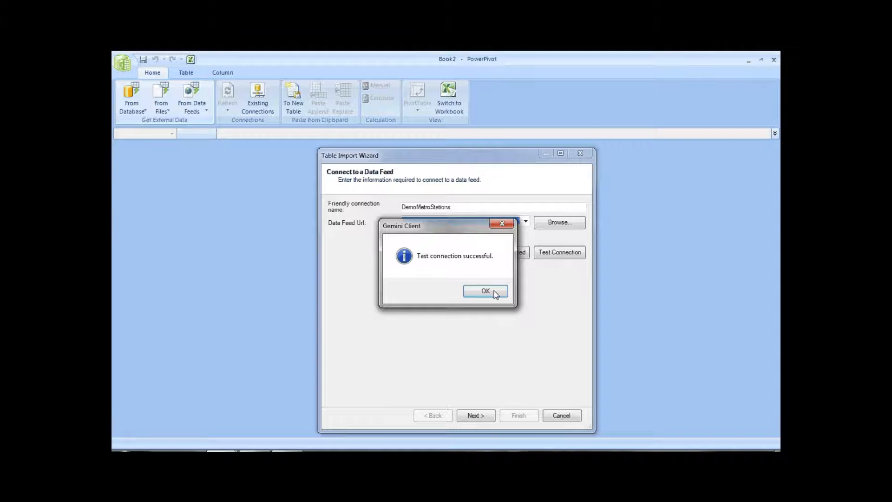
click(485, 291)
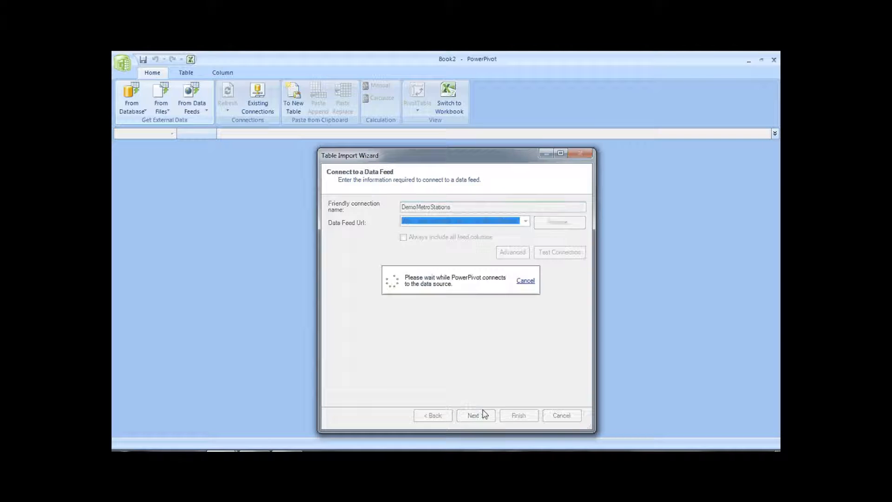
- Proceed to table selection and preview the Data Feed Content table, leaving it ticked
click(474, 416)
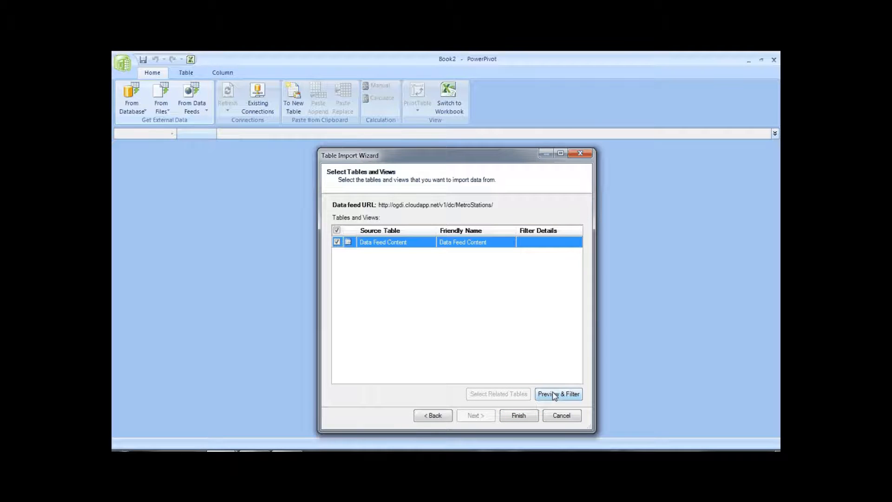
click(559, 394)
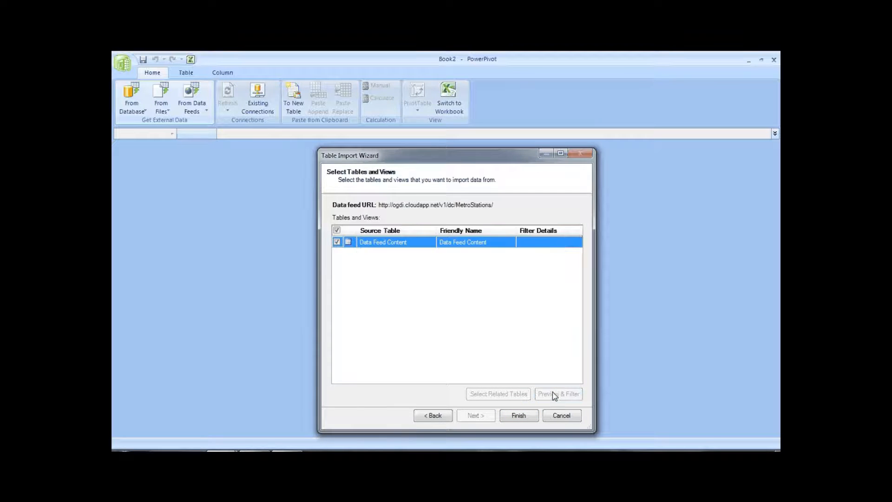
click(558, 394)
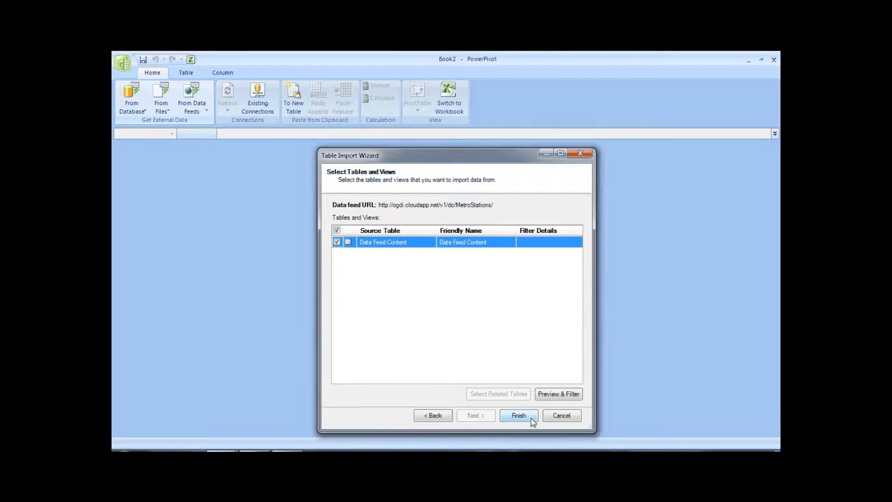
- Finish the import of Data Feed Content, bringing in all 40 Metro station rows
click(518, 414)
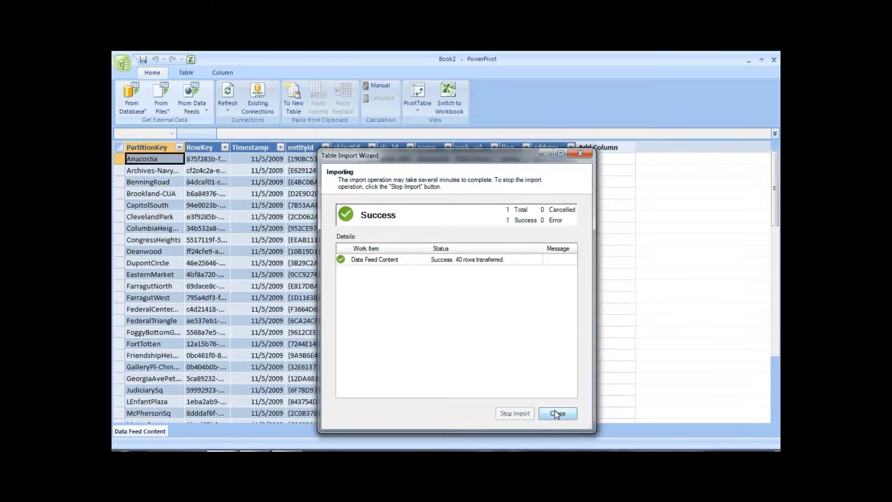
click(557, 412)
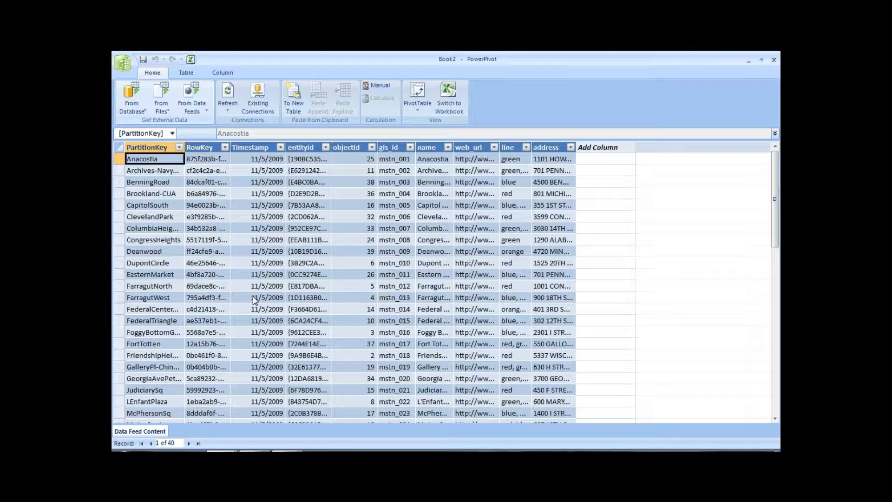